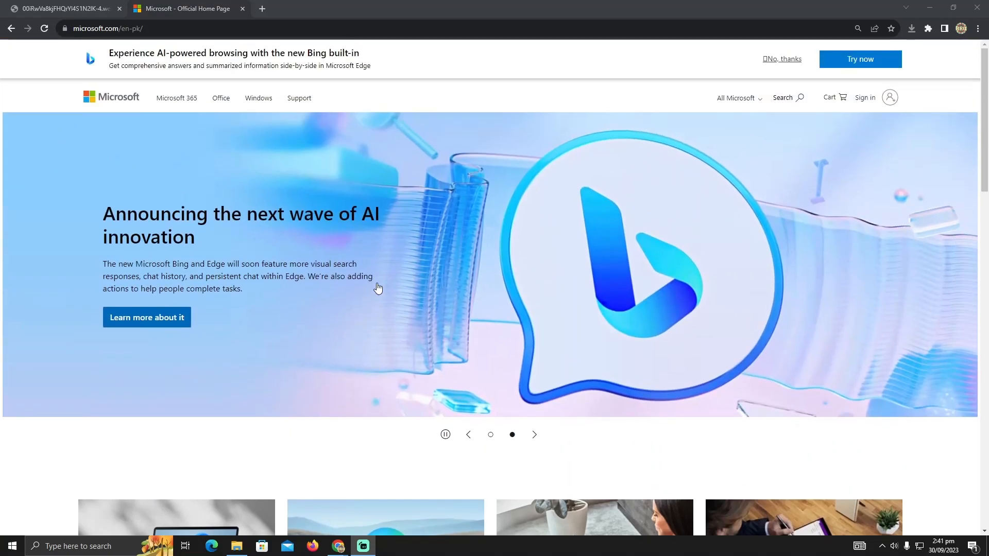
# - Scroll down the Microsoft home page toward the Microsoft 365 link
pyautogui.click(781, 59)
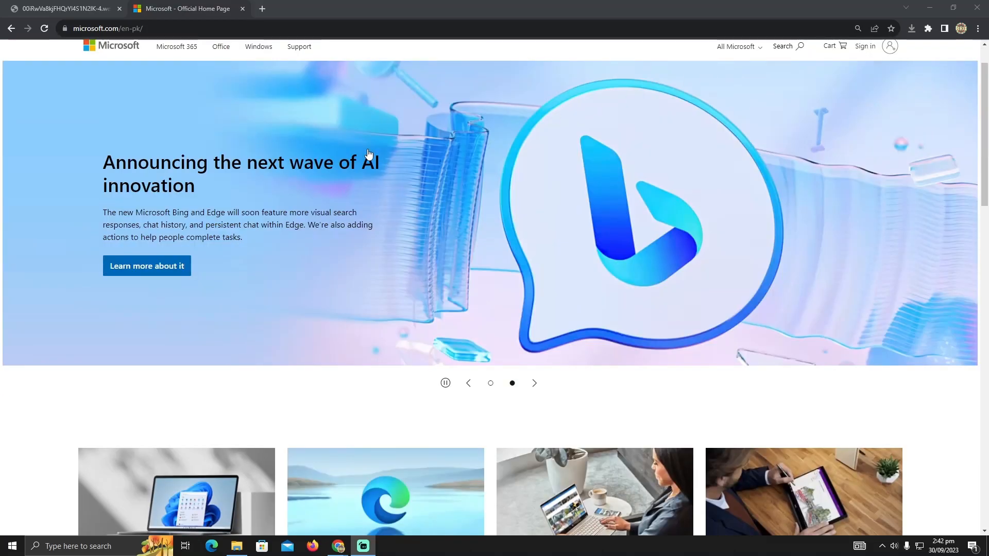
pyautogui.scroll(-3)
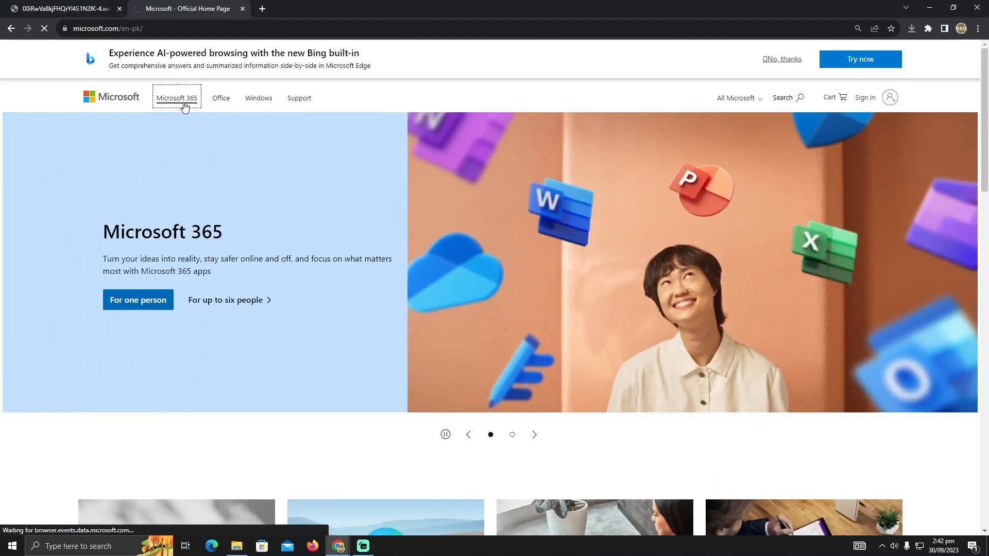
# - Open the Microsoft 365 page and scroll past the app highlights to Find a plan
pyautogui.click(177, 98)
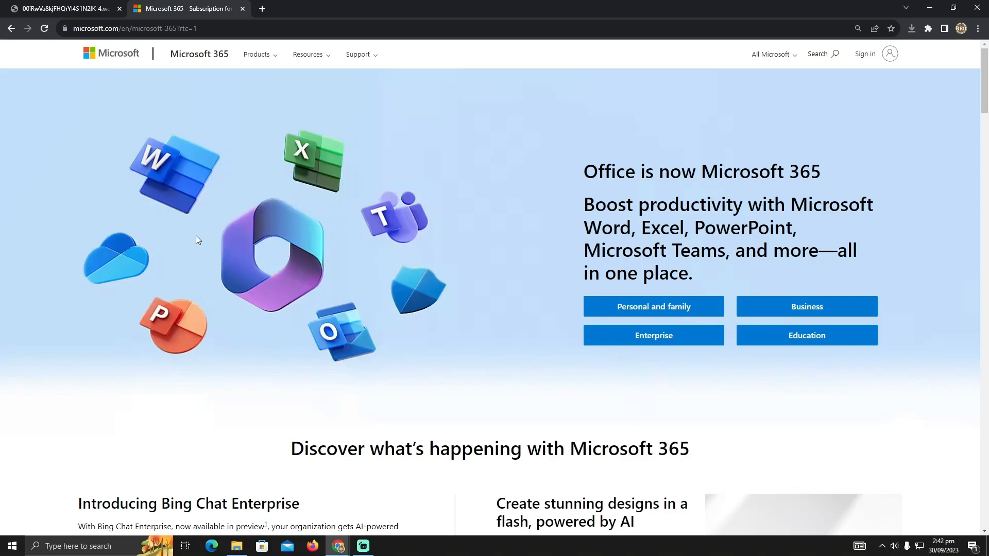
pyautogui.moveTo(241, 300)
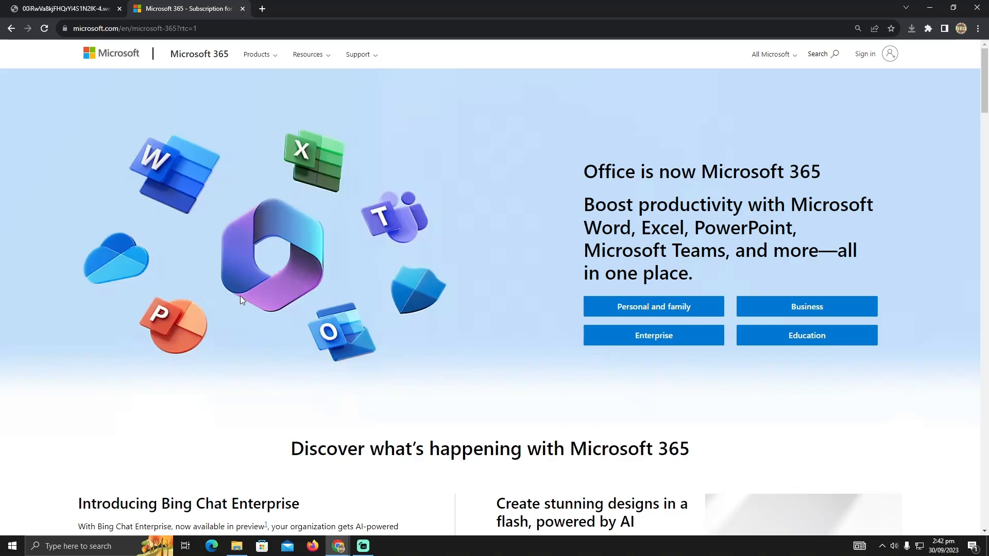
pyautogui.scroll(-3)
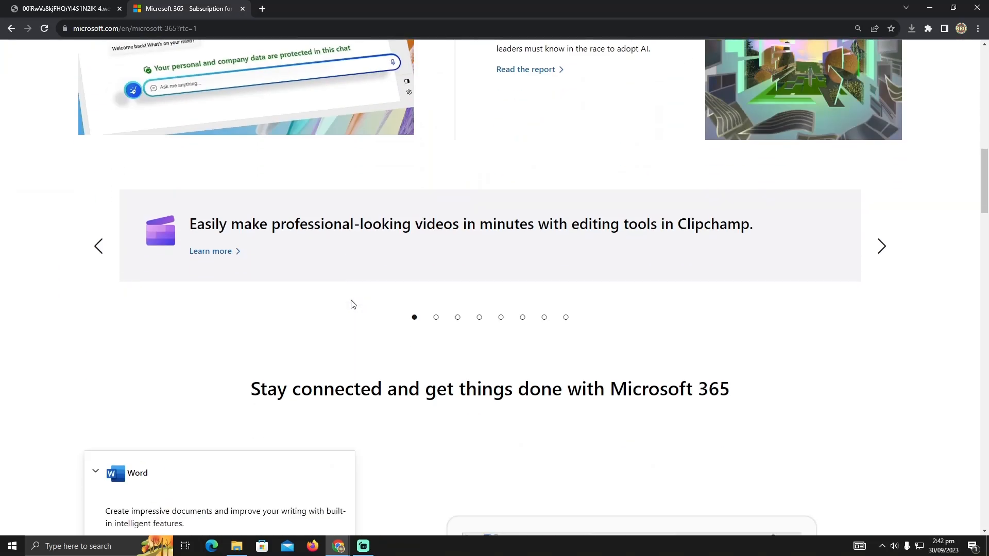
pyautogui.scroll(-3)
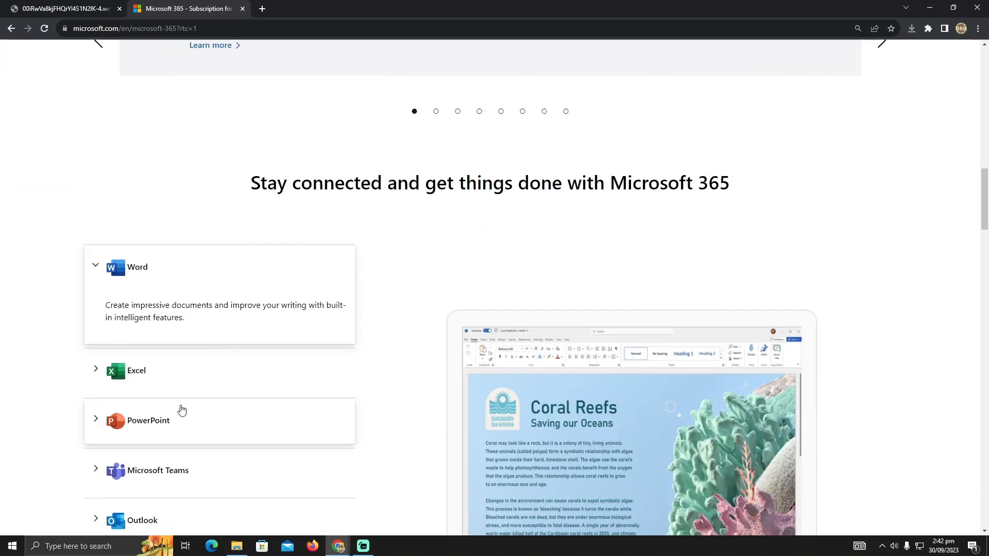
pyautogui.scroll(-3)
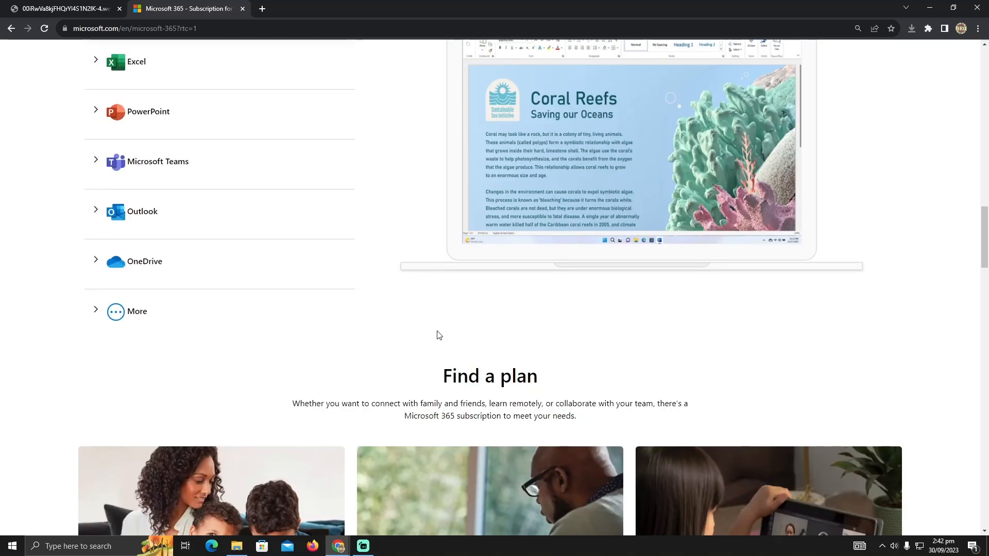
# - Switch to the first tab showing the local PowerPoint Copilot screenshot (.webp)
pyautogui.click(63, 9)
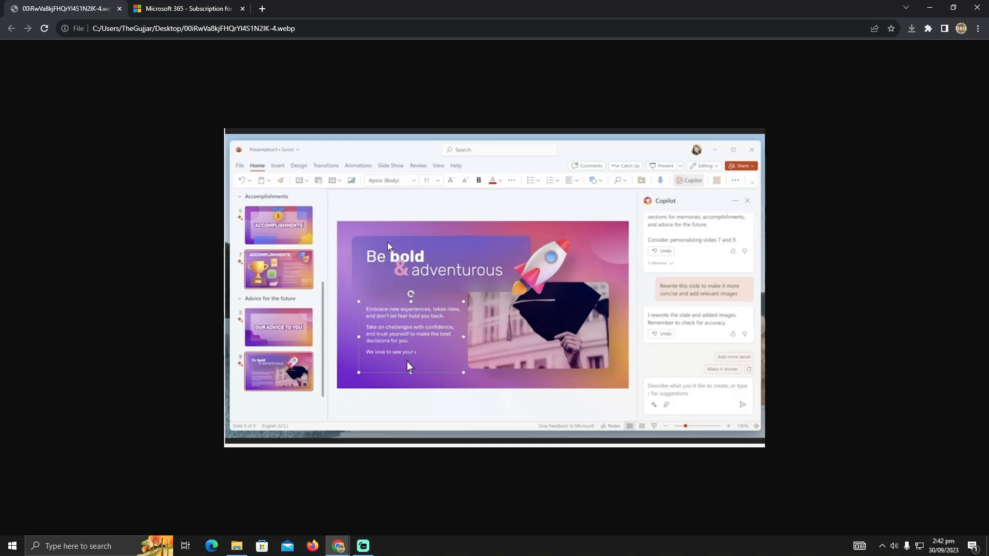
pyautogui.moveTo(424, 289)
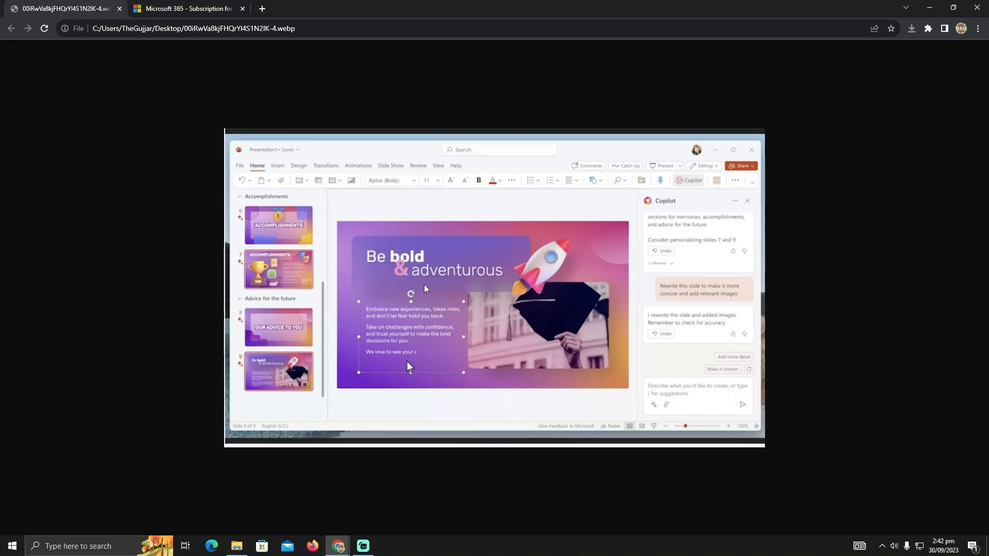
pyautogui.moveTo(495, 323)
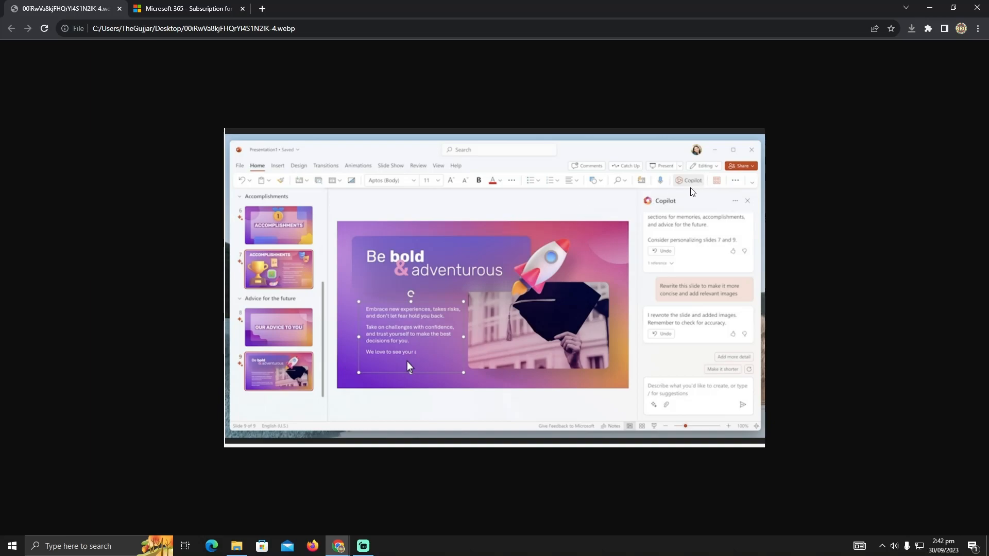
pyautogui.moveTo(697, 238)
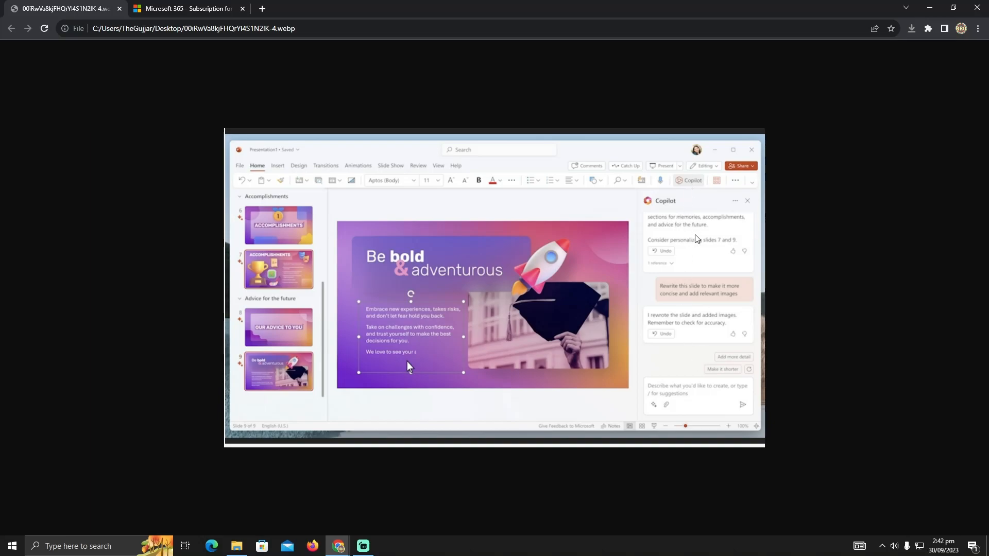
pyautogui.moveTo(721, 313)
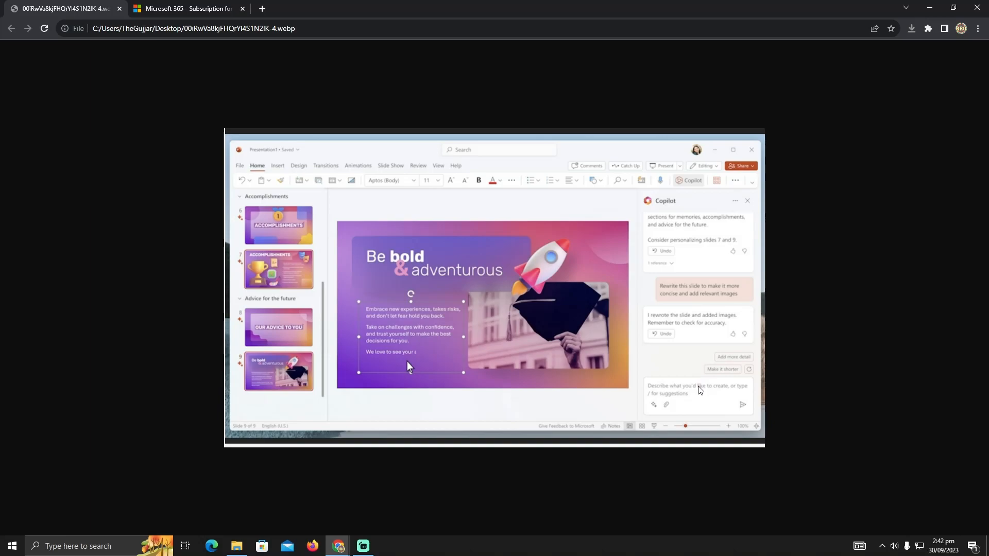
pyautogui.moveTo(667, 386)
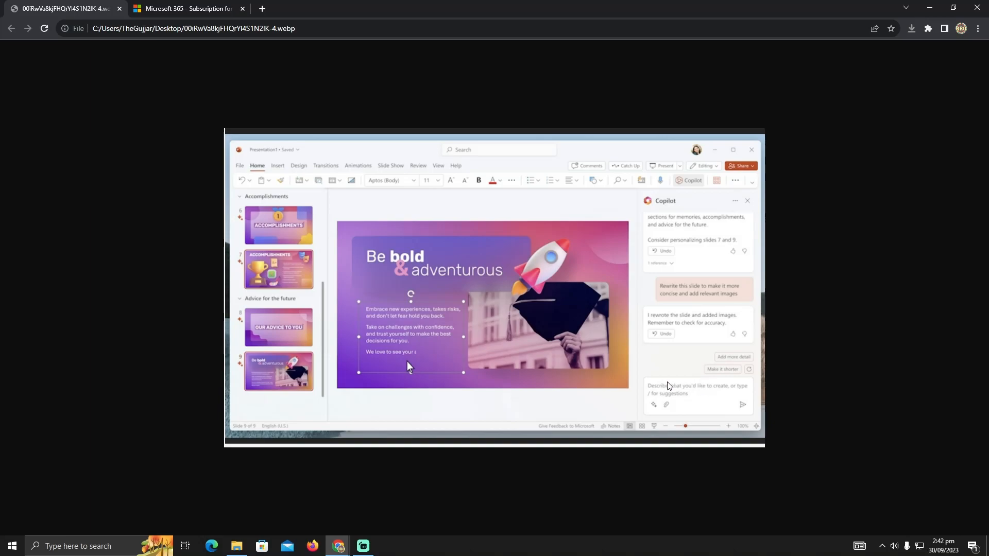
pyautogui.moveTo(402, 365)
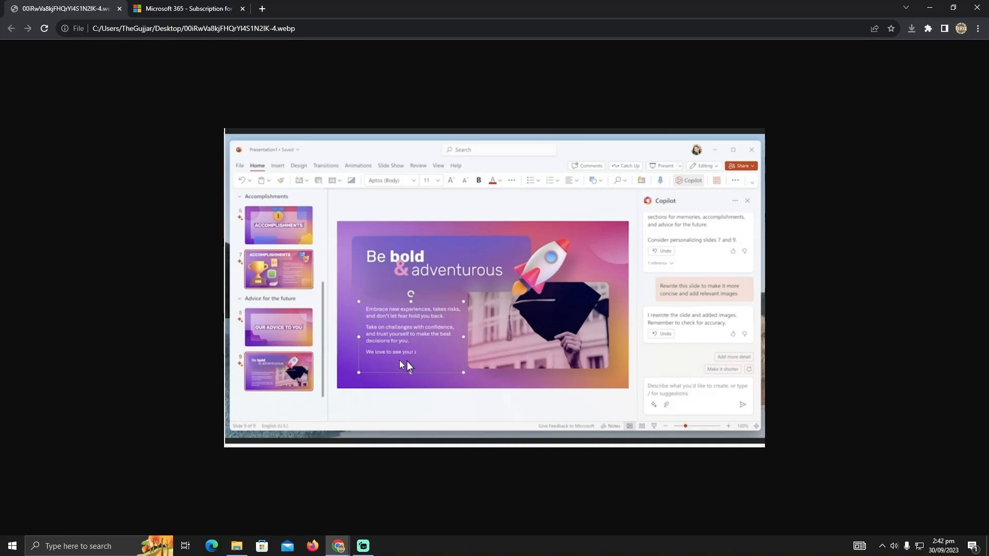
pyautogui.moveTo(319, 314)
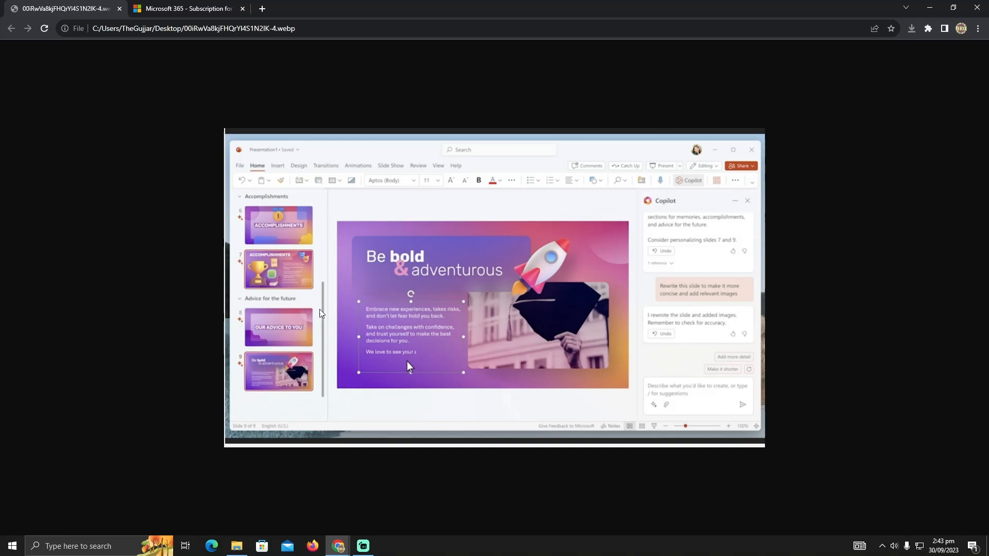
pyautogui.moveTo(614, 355)
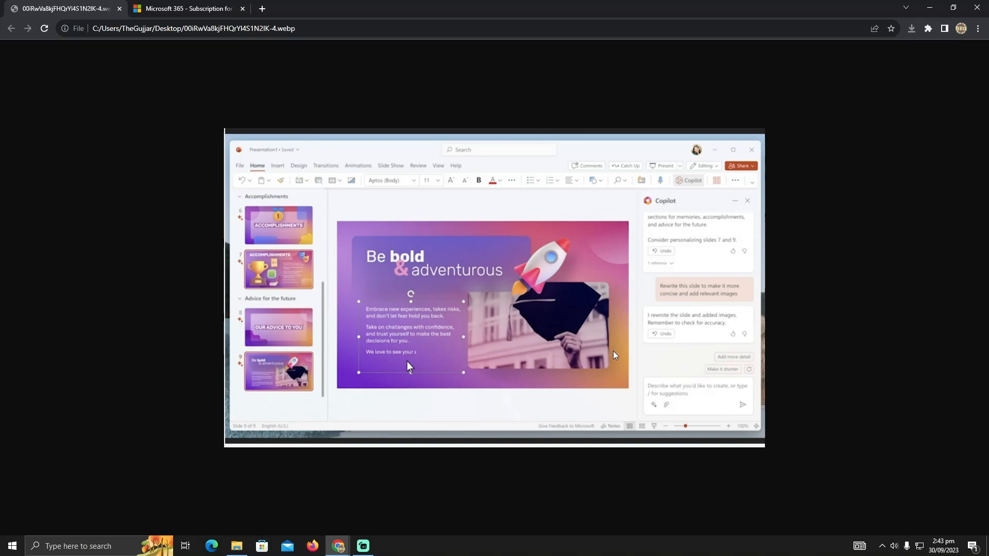
pyautogui.moveTo(354, 275)
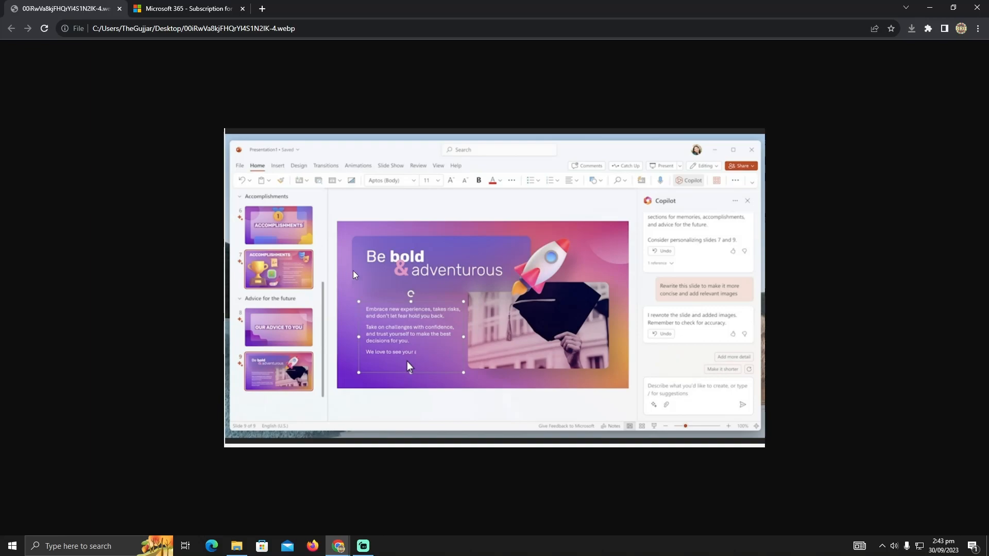
pyautogui.moveTo(289, 271)
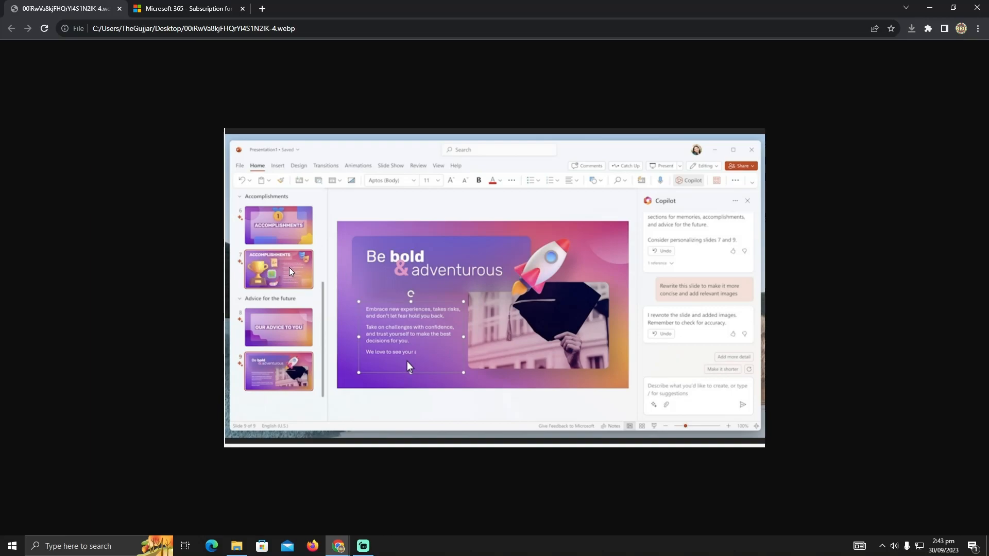
pyautogui.moveTo(683, 360)
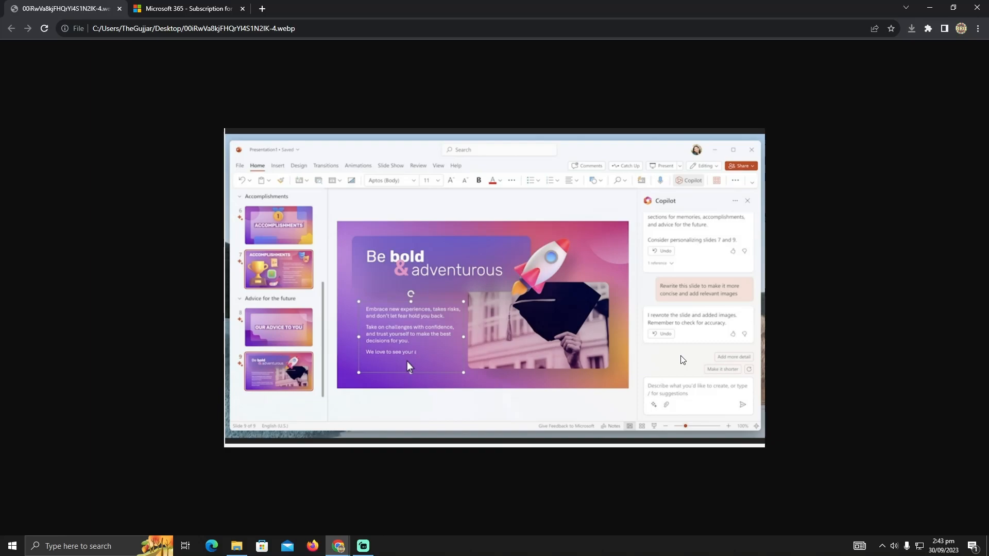
pyautogui.moveTo(345, 400)
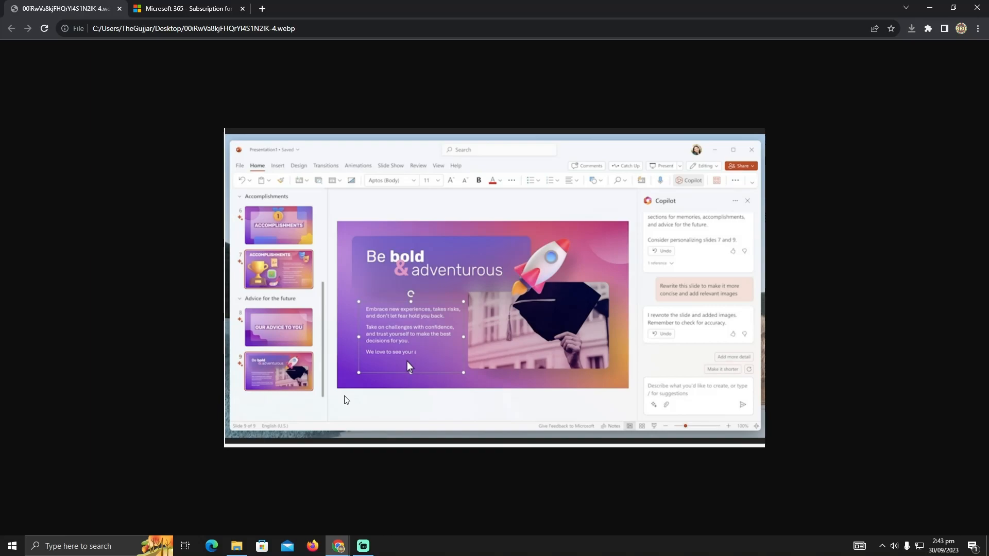